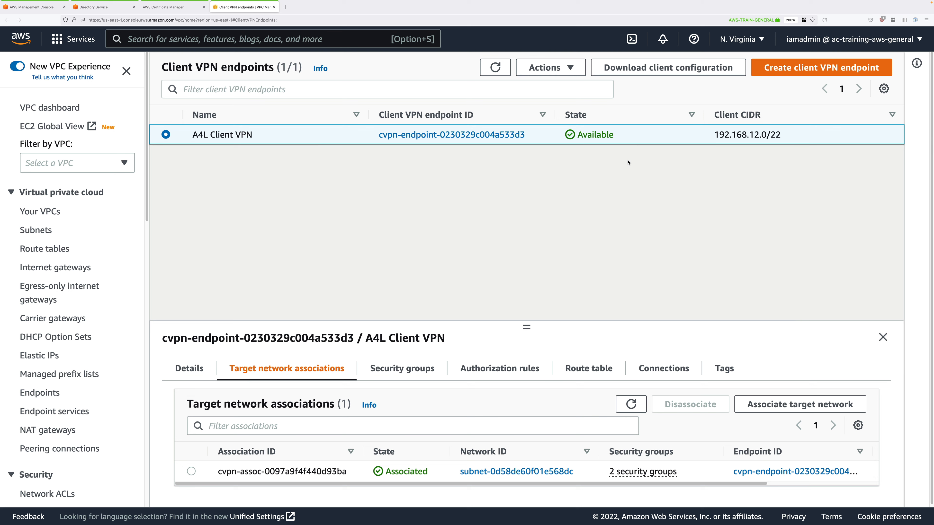
pyautogui.moveTo(687, 72)
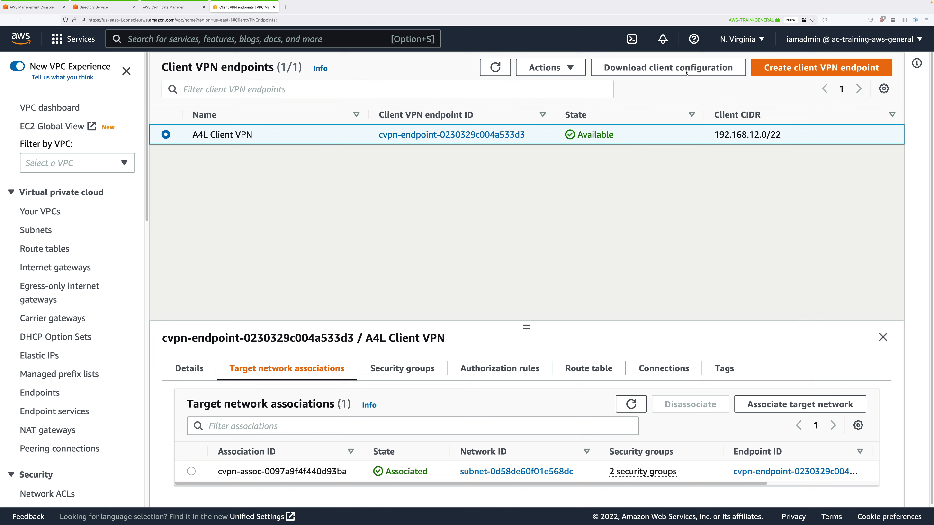
# - Download the client configuration file for the A4L Client VPN endpoint
pyautogui.click(668, 67)
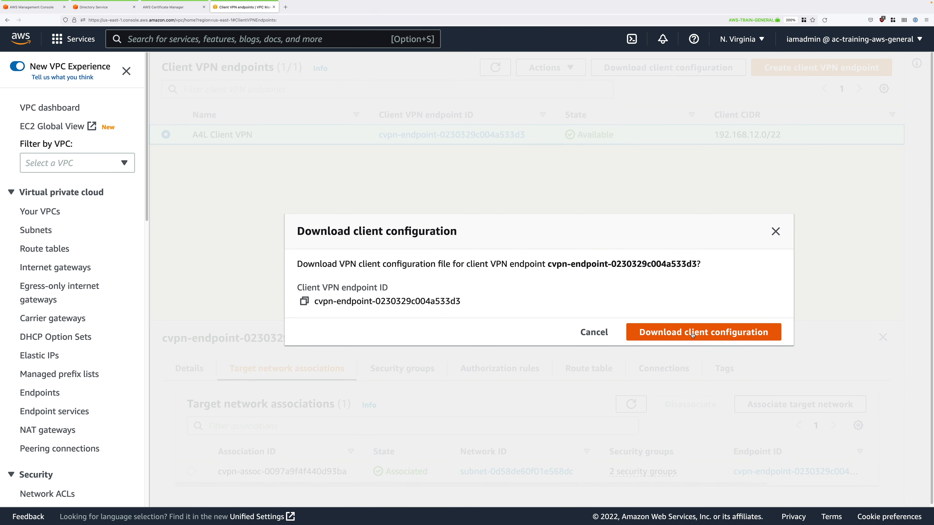
pyautogui.click(703, 331)
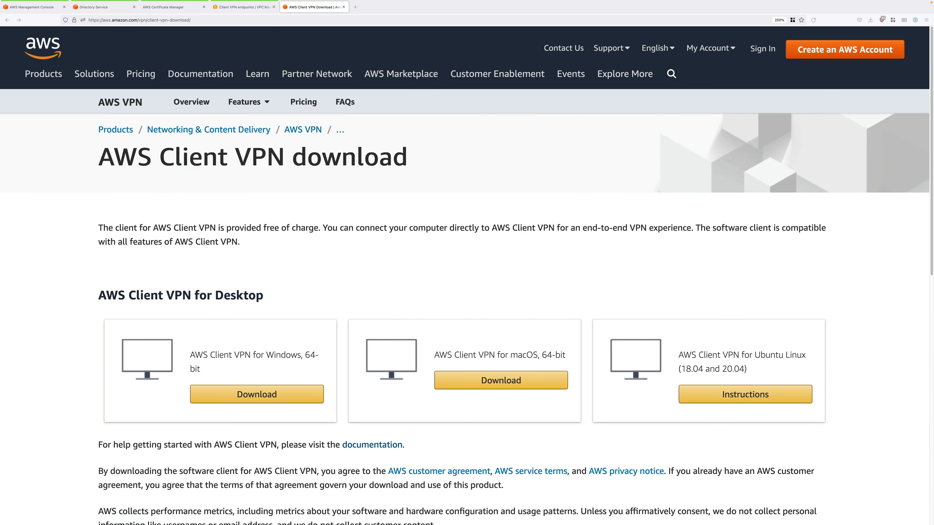
# - Download the AWS Client VPN desktop client for macOS 64-bit
pyautogui.scroll(-3)
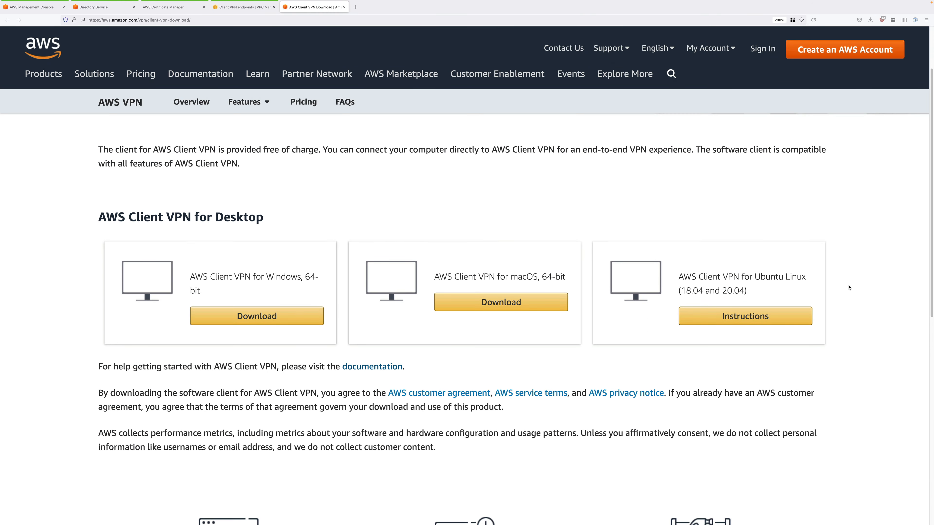
pyautogui.click(501, 302)
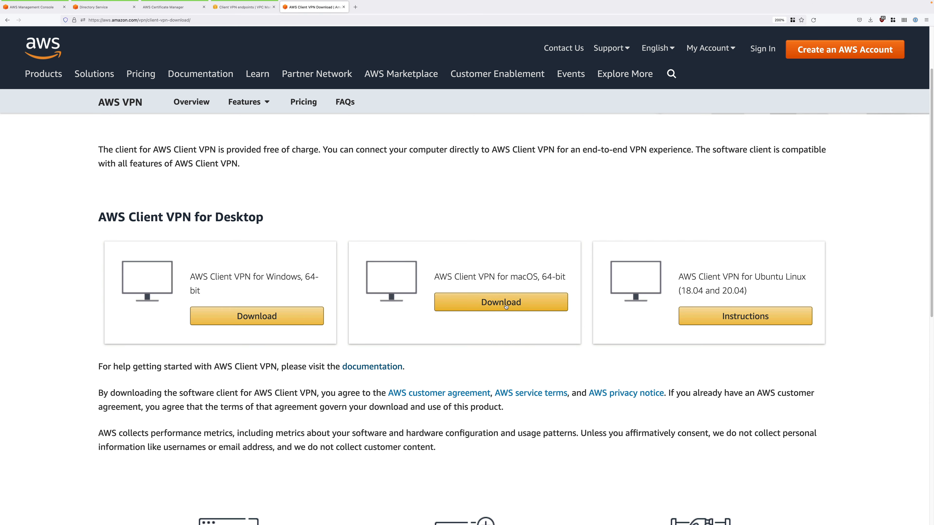
pyautogui.click(501, 303)
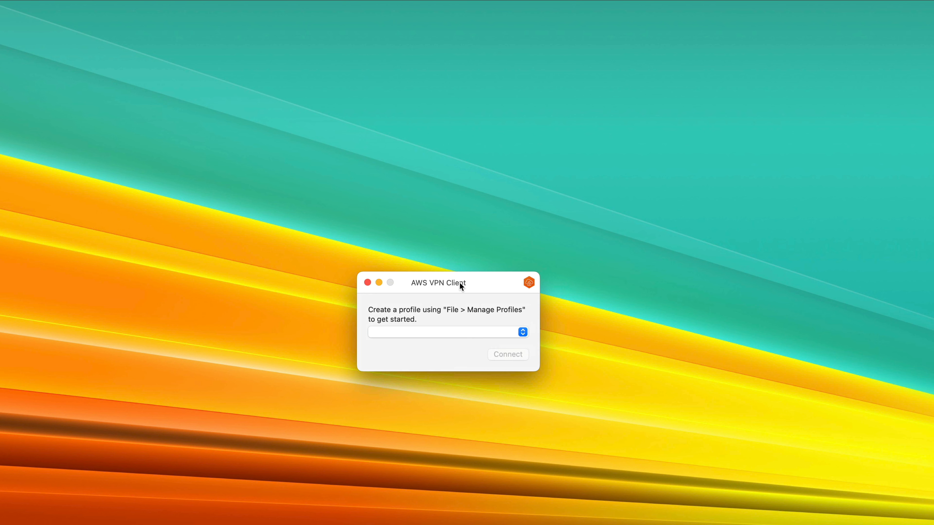
# - Add a VPN profile named A4L from the downloaded configuration file and close the profiles list
pyautogui.moveTo(438, 282); pyautogui.dragTo(473, 269)
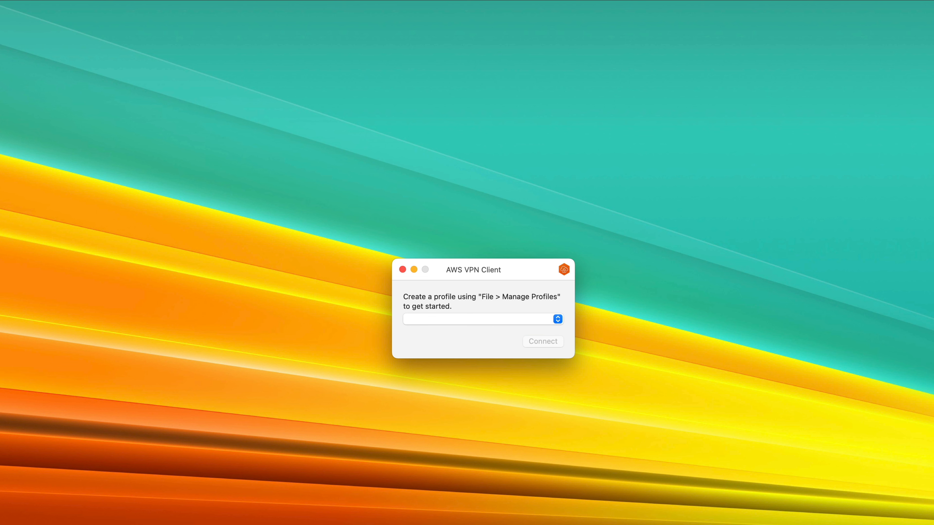
pyautogui.moveTo(197, 148)
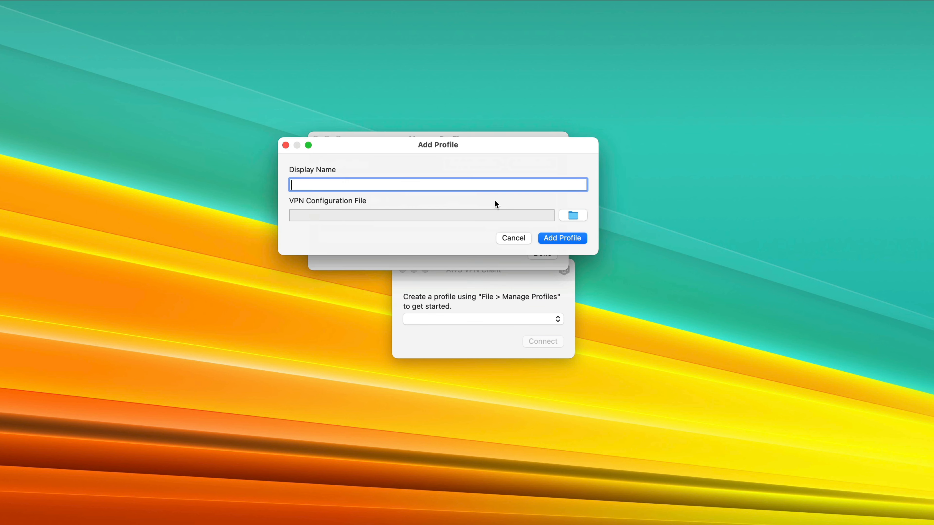
pyautogui.write('A')
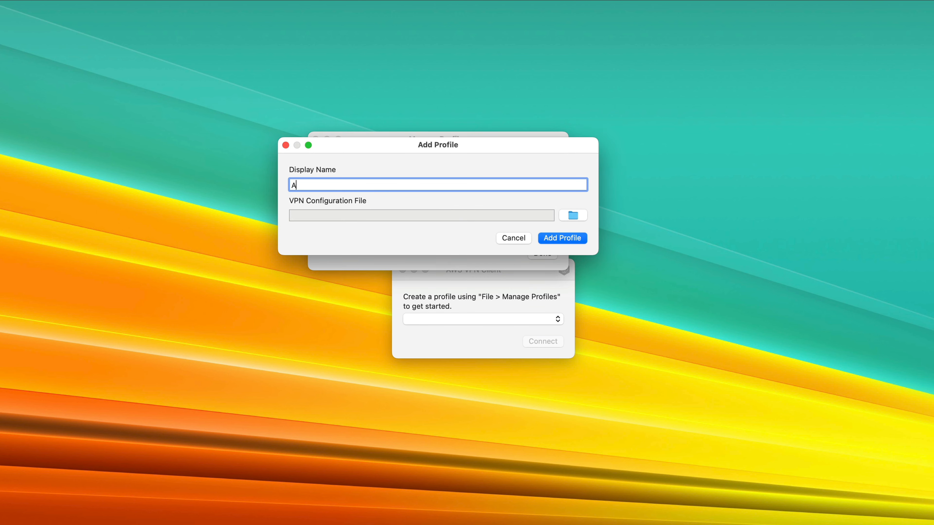
pyautogui.write('4L')
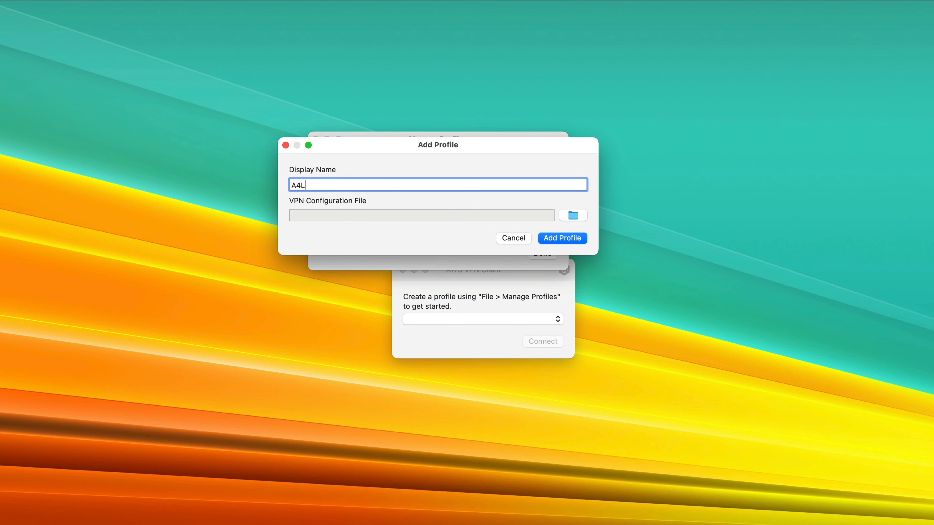
pyautogui.click(560, 238)
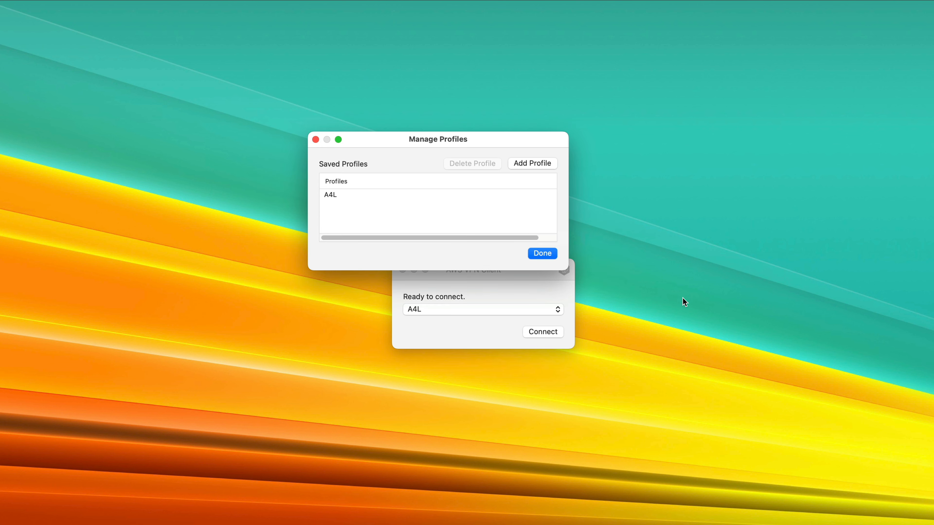
pyautogui.click(542, 253)
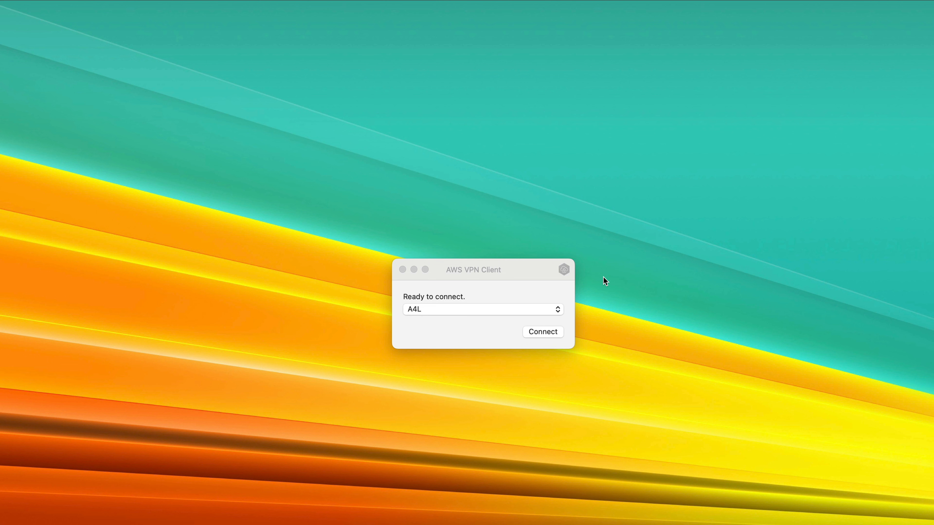
# - Connect the A4L profile, signing in as Administrator with its password
pyautogui.click(541, 332)
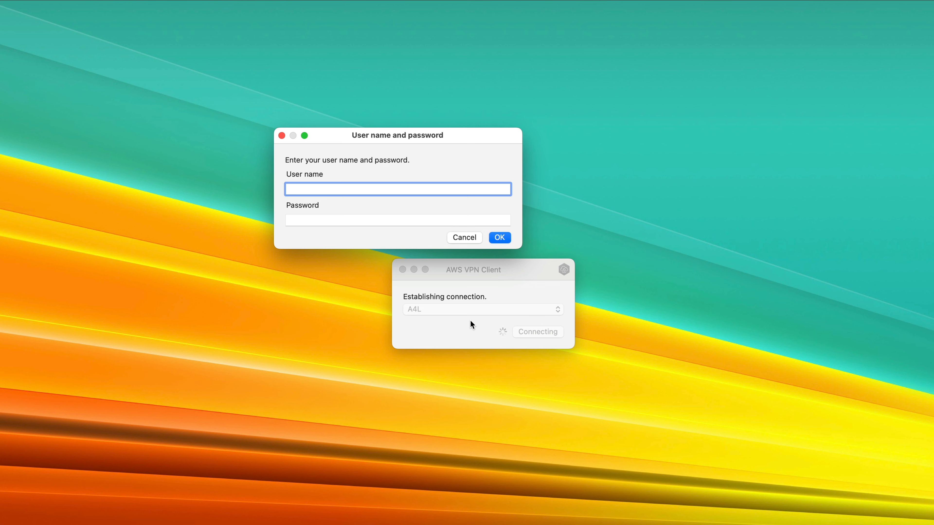
pyautogui.write('Administrator')
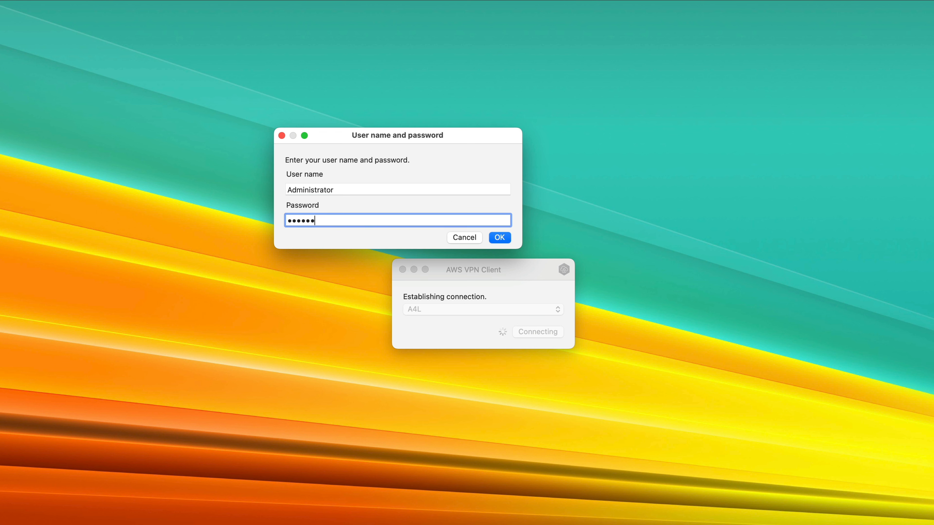
pyautogui.write('•••')
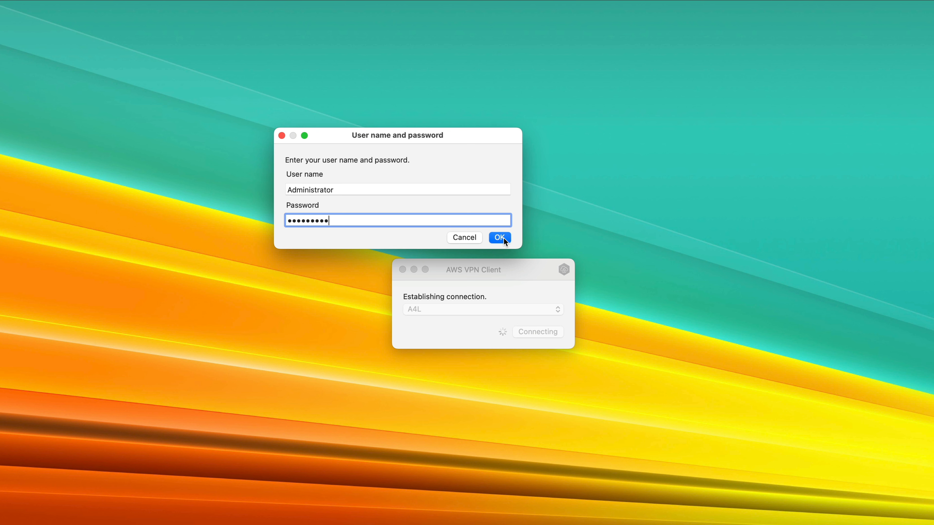
pyautogui.click(499, 237)
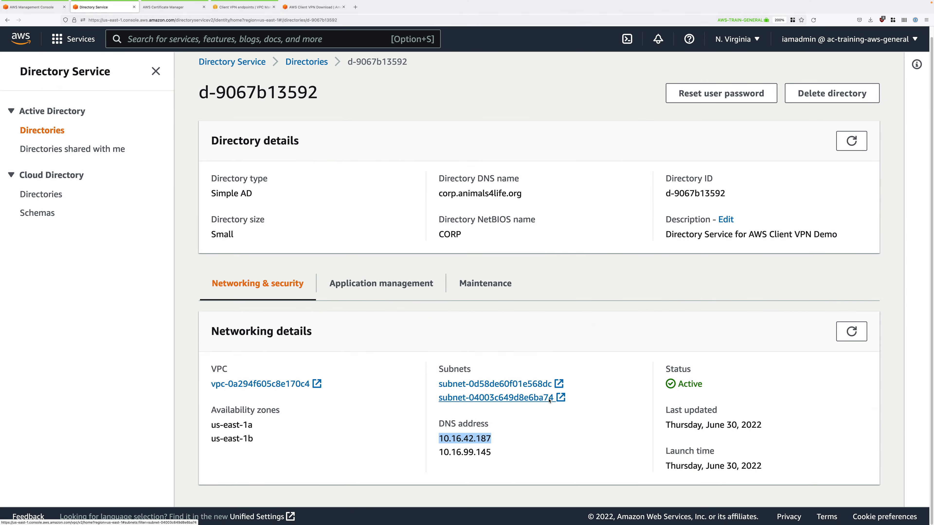
# - Return to the Client VPN endpoints browser tab after reviewing the directory DNS addresses
pyautogui.click(241, 6)
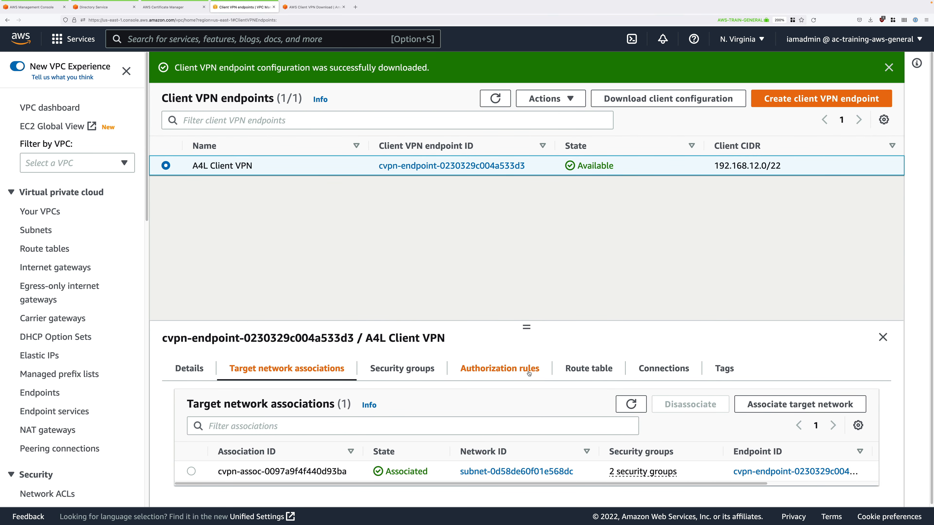
# - Add an authorization rule for destination 10.16.0.0/16 allowing access to all users
pyautogui.click(499, 368)
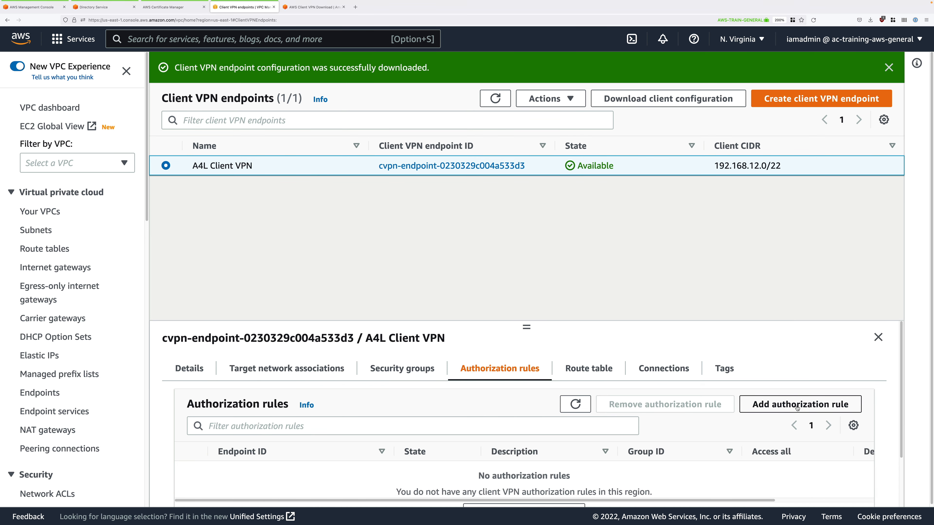
pyautogui.click(800, 404)
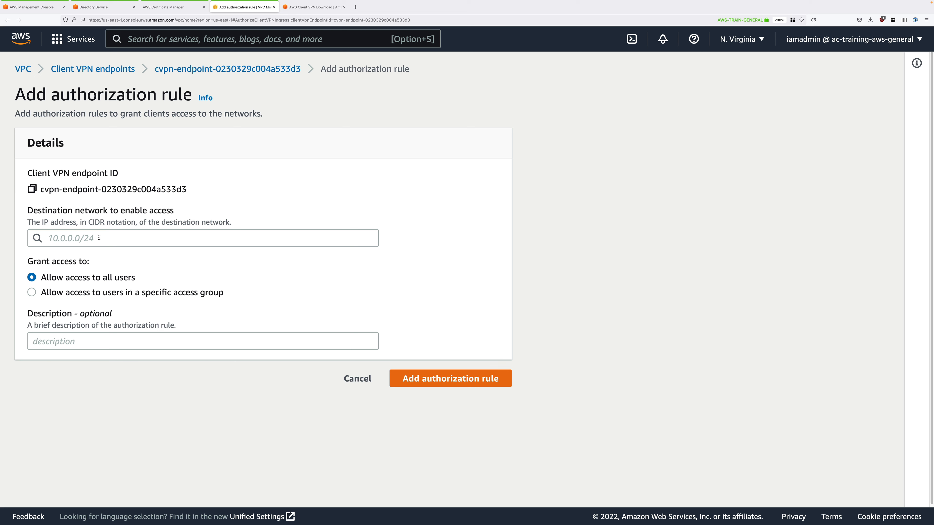
pyautogui.write('10.16.0.0/')
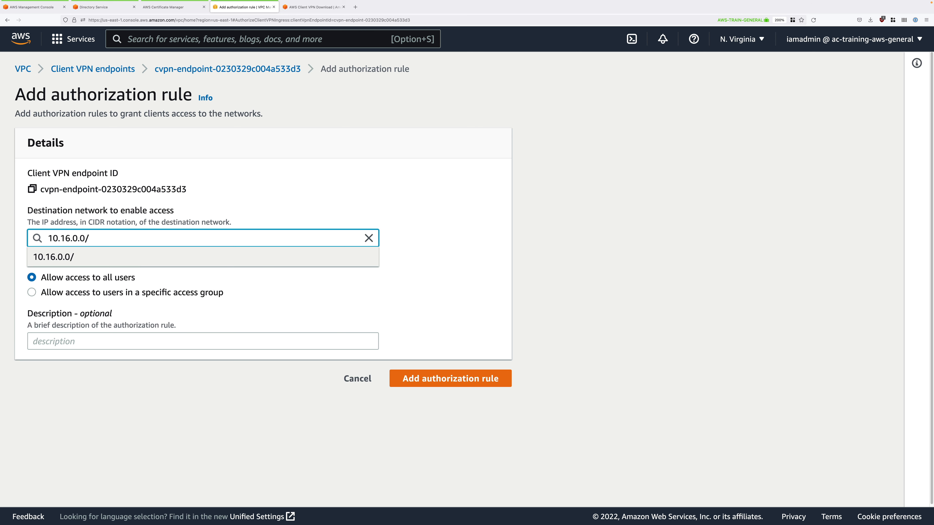
pyautogui.write('16')
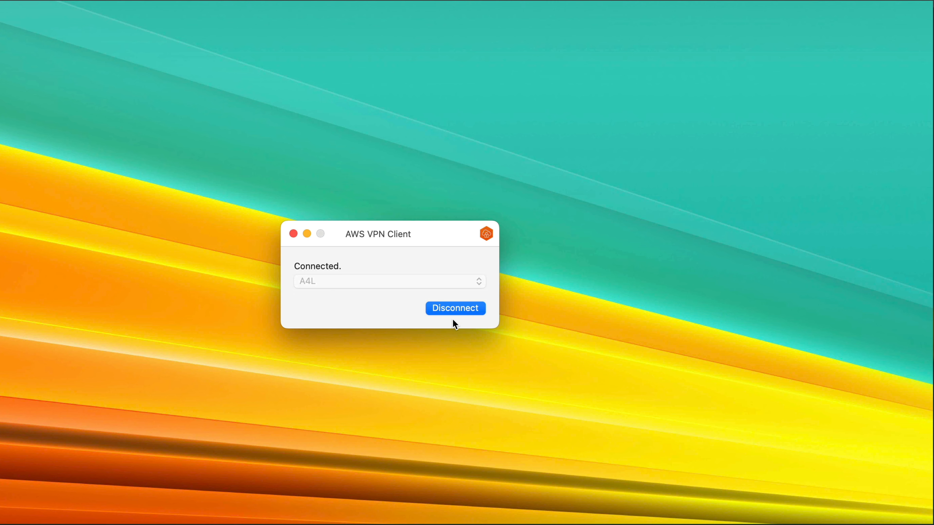
# - Disconnect the A4L session and reconnect, signing in again as Administrator
pyautogui.click(456, 308)
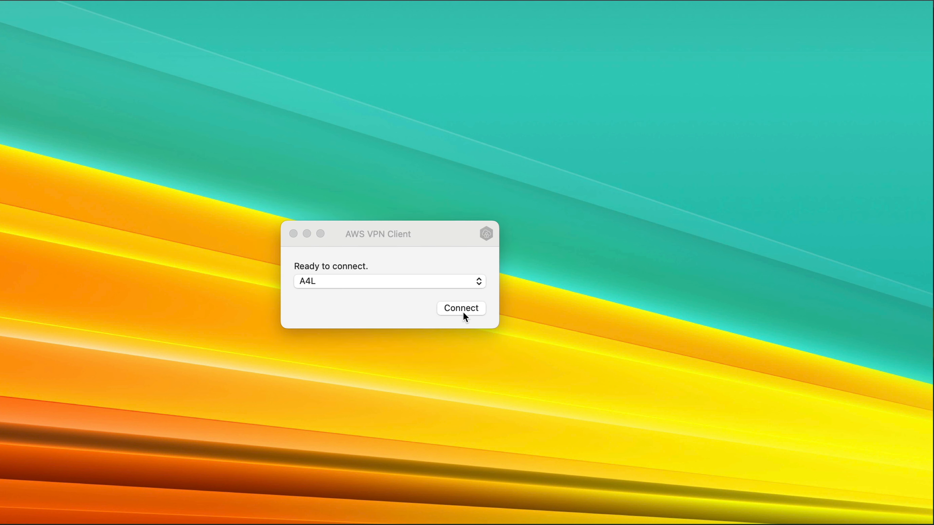
pyautogui.click(461, 308)
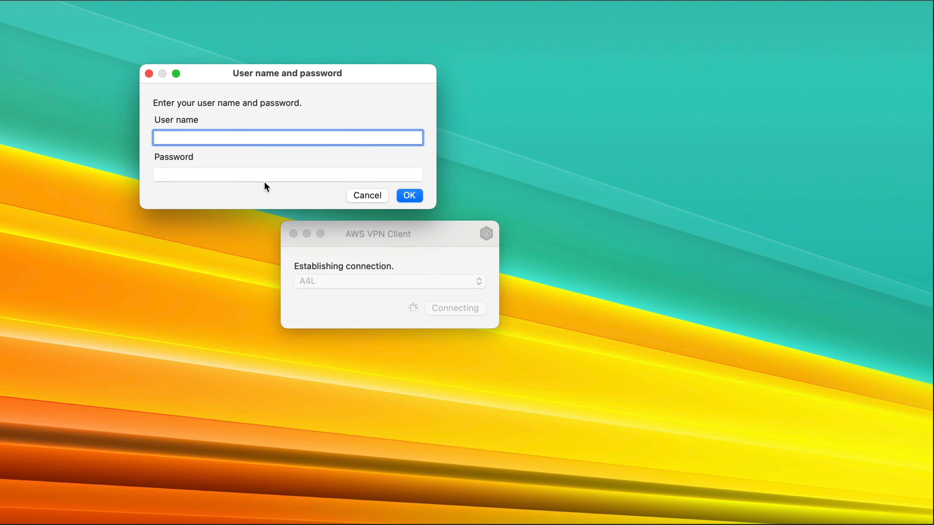
pyautogui.write('Administrator')
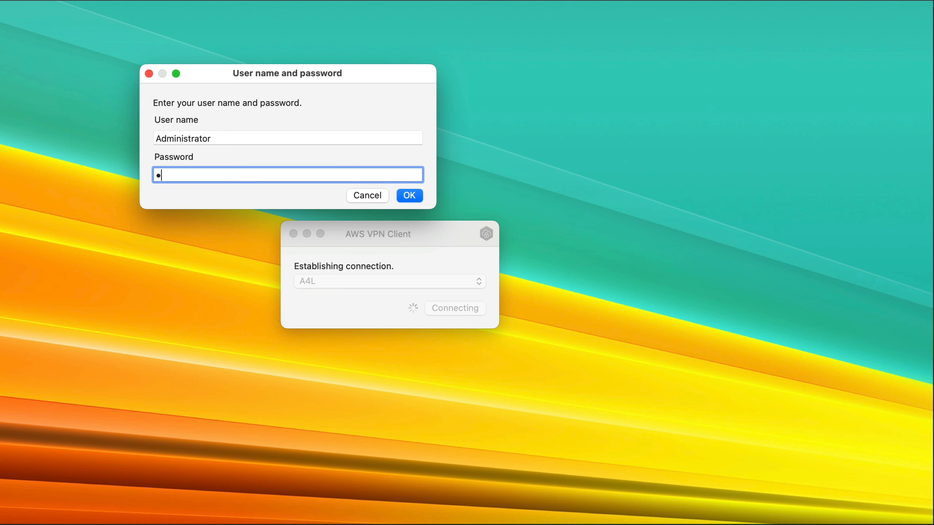
pyautogui.click(409, 195)
pyautogui.write('ec2')
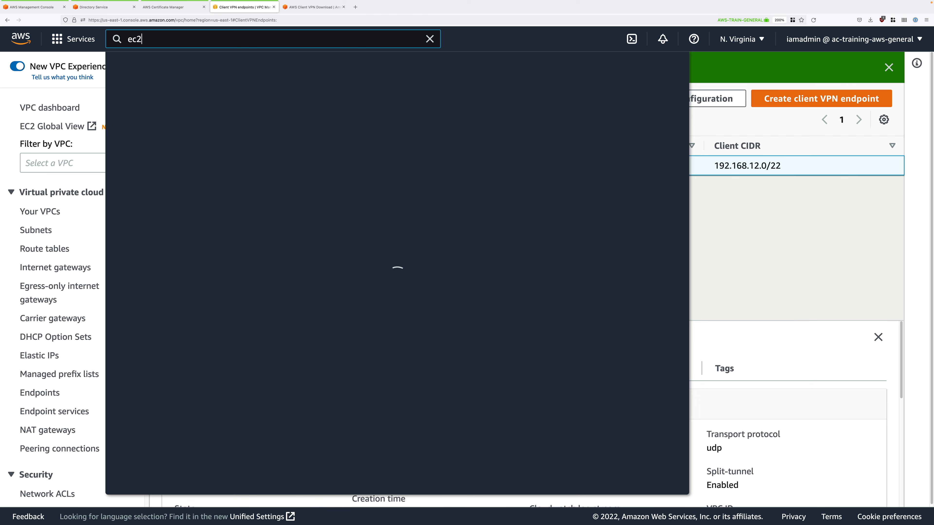
# - Find the running CATWEB EC2 instance and copy its private IPv4 address 10.16.60.149
pyautogui.rightClick(305, 133)
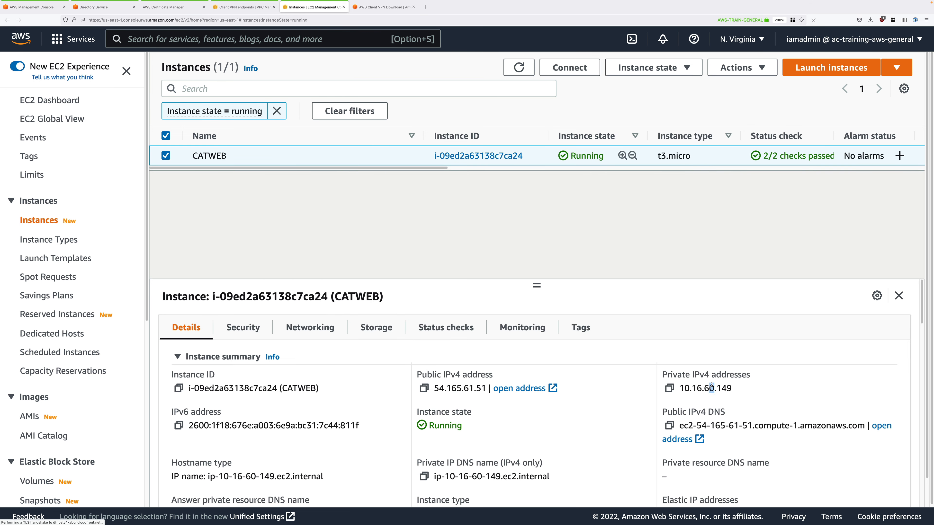
pyautogui.click(669, 388)
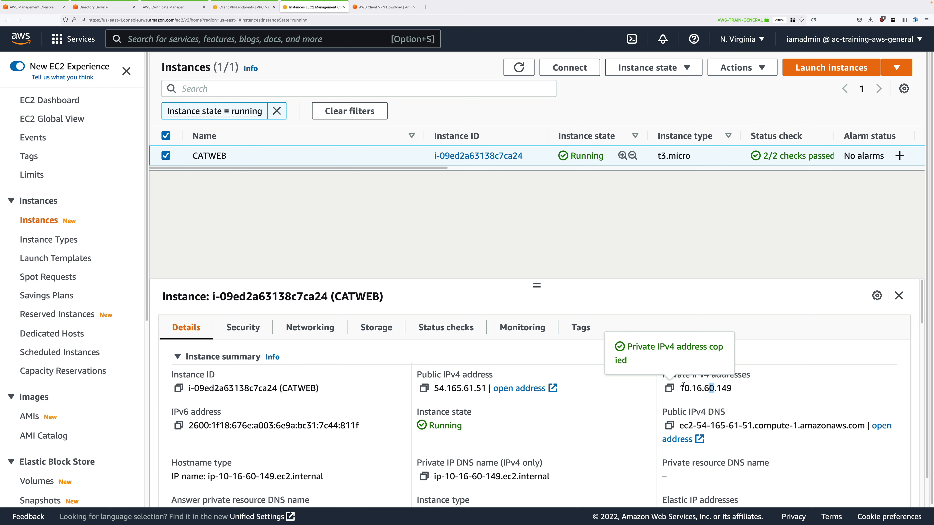